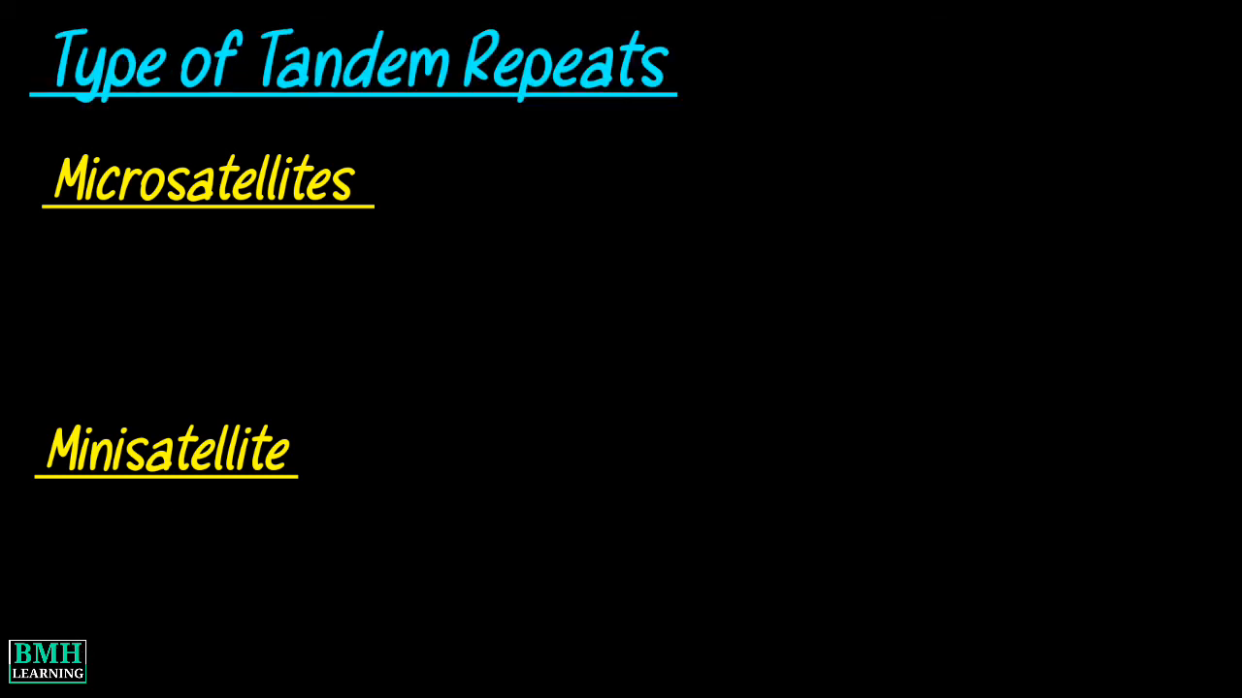
text(- STRs)
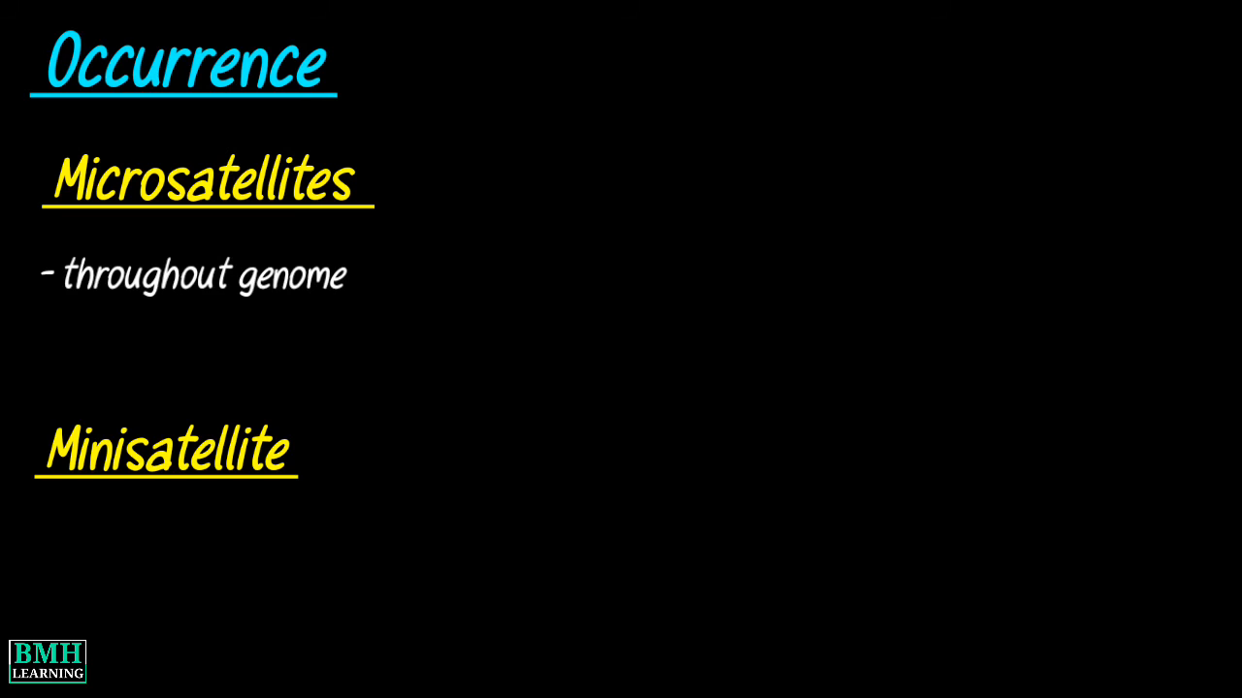
text(- at ends of the genome)
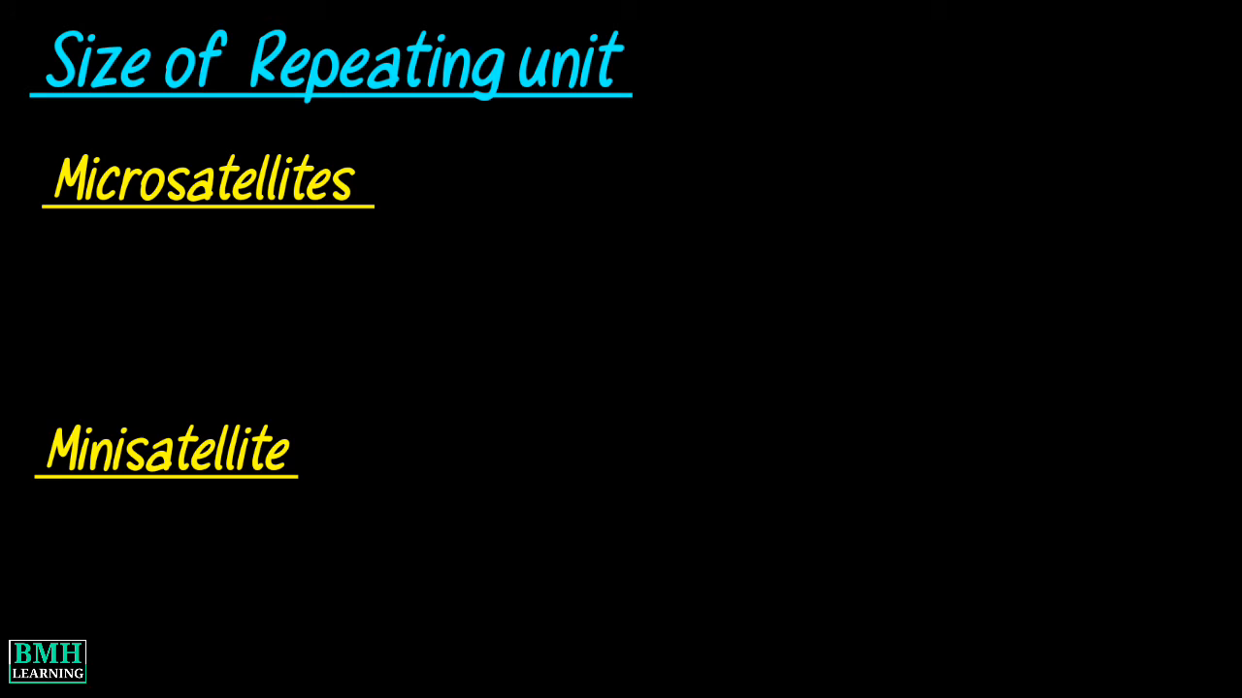
text(- 2-6 bp)
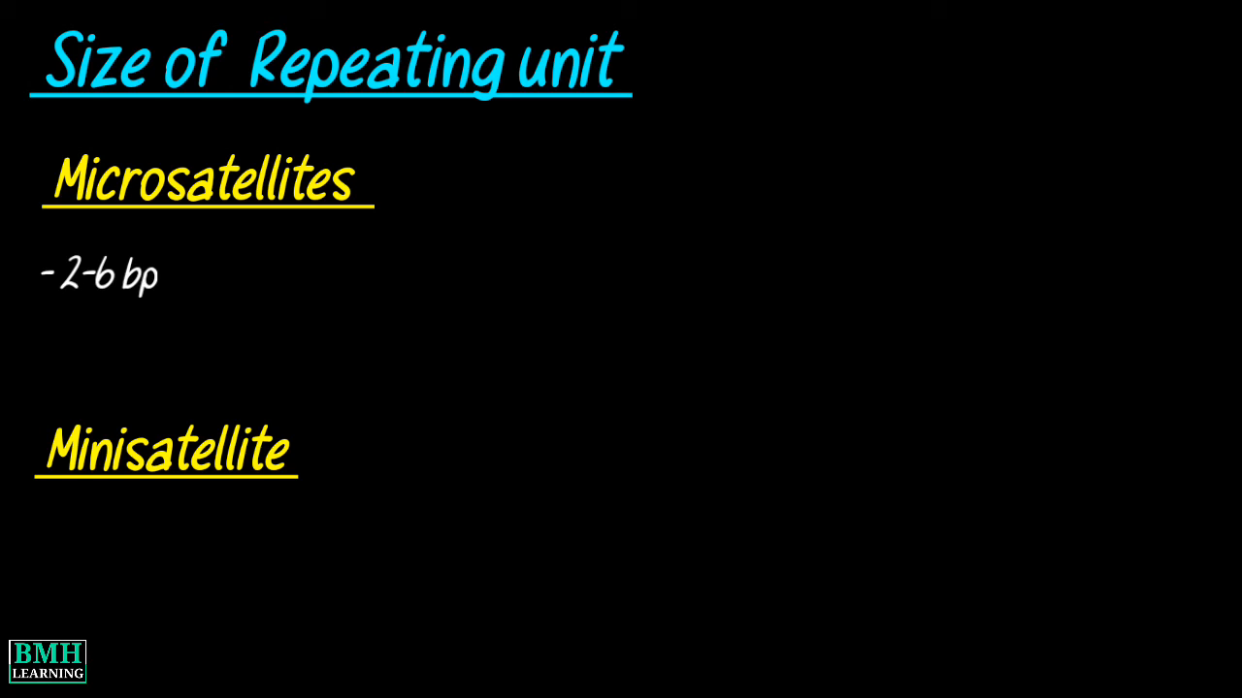
text(- 10-100 bp)
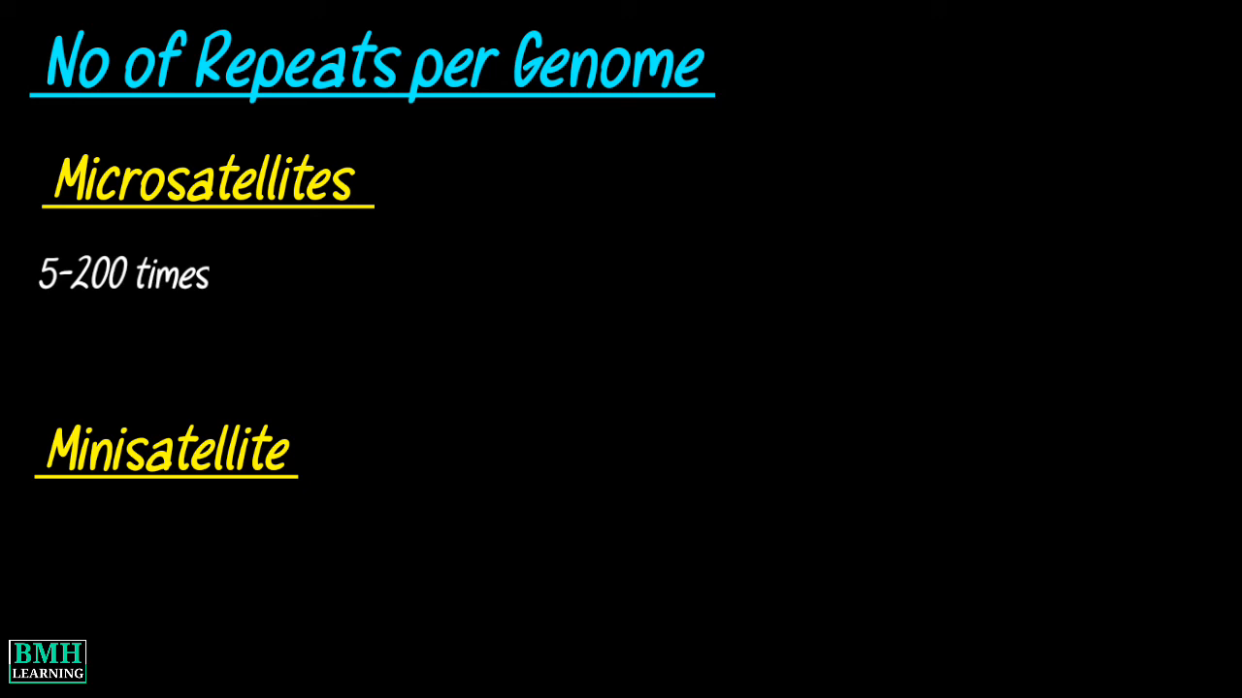
text(10-1,500 times)
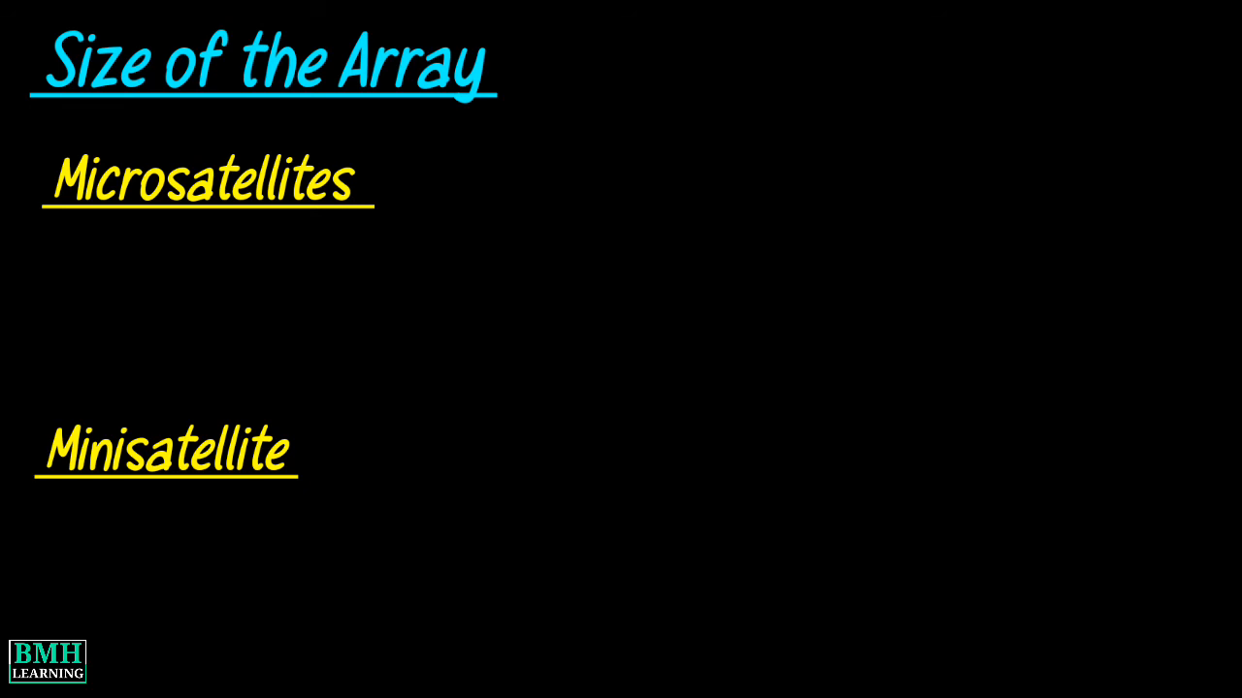
text(10-1,000 bp)
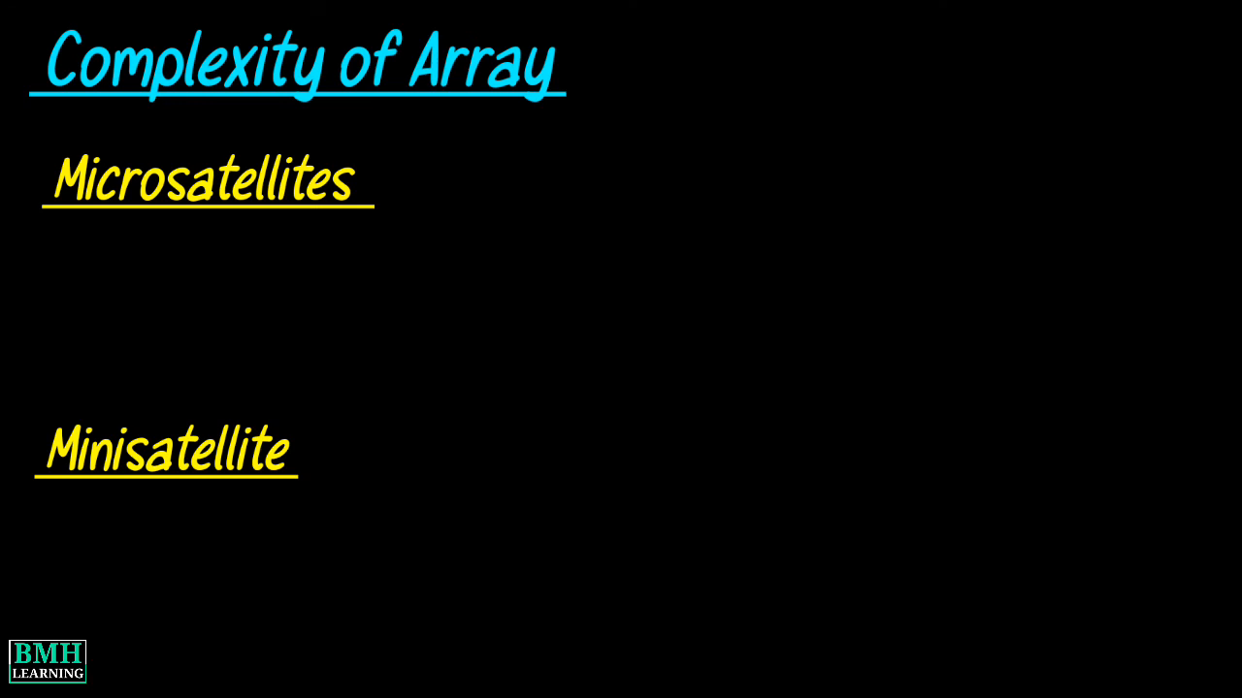
text(homogenous)
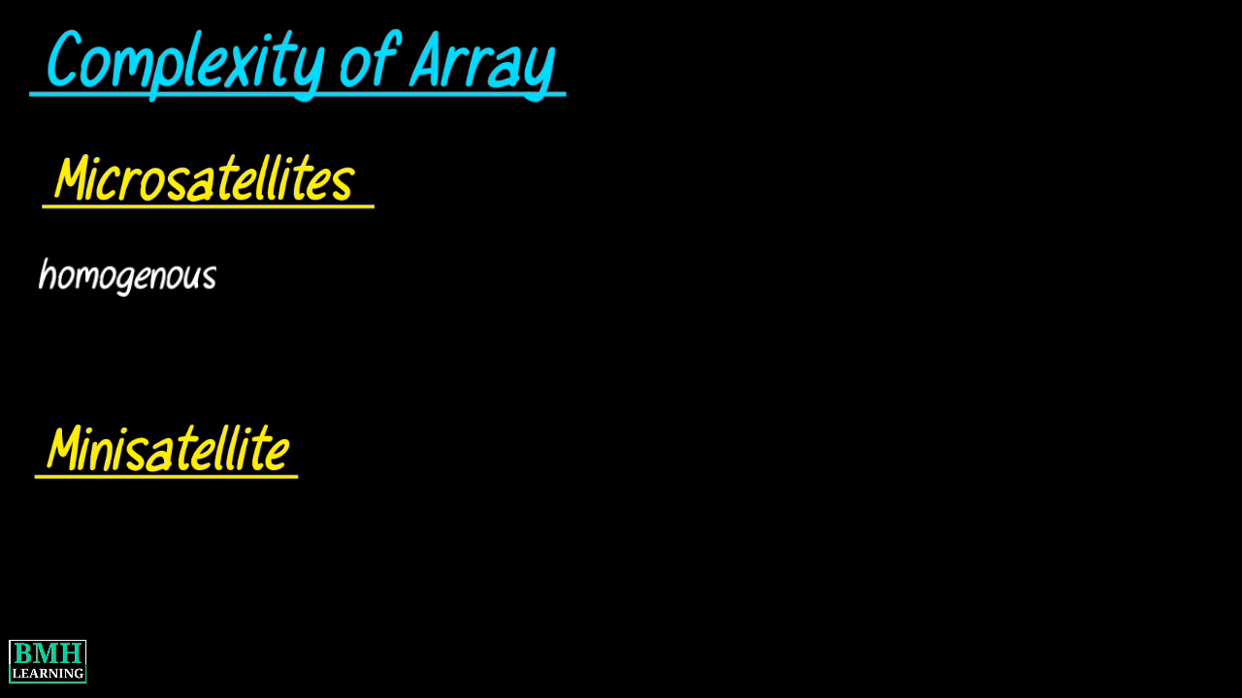
text(heterogenous)
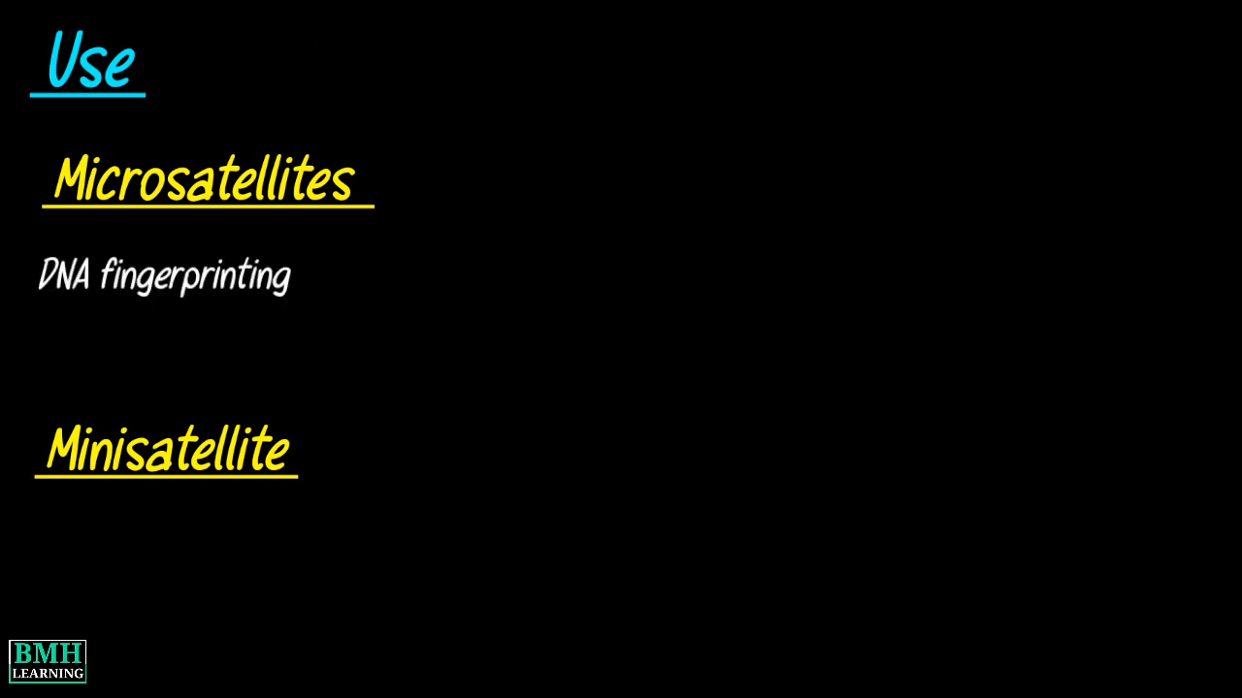
text(paternity testing)
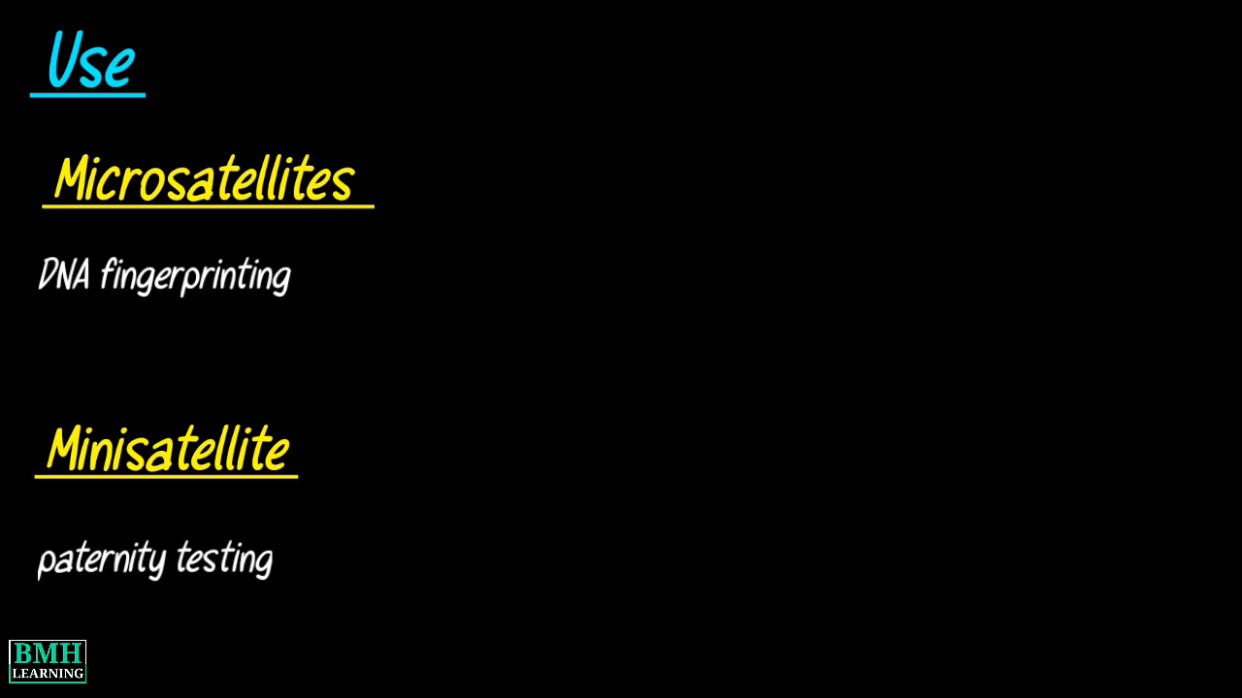